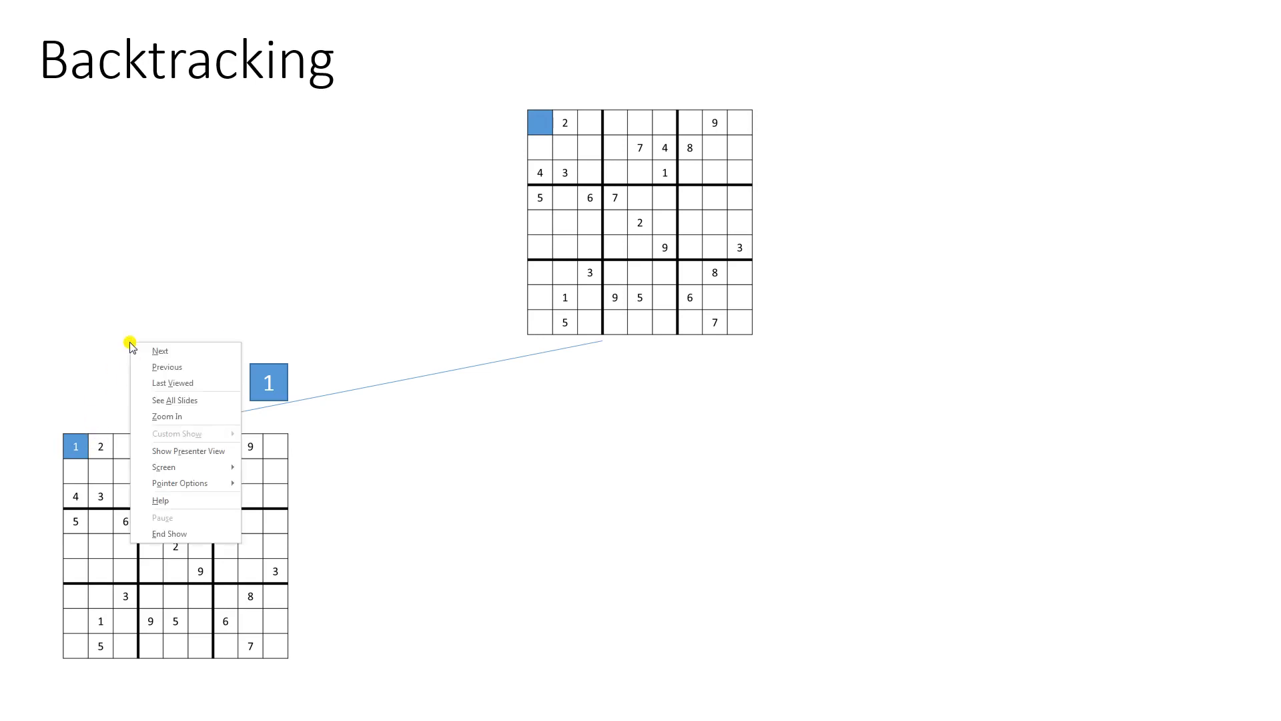
{"action": "mouse_move", "coordinate": [186, 467]}
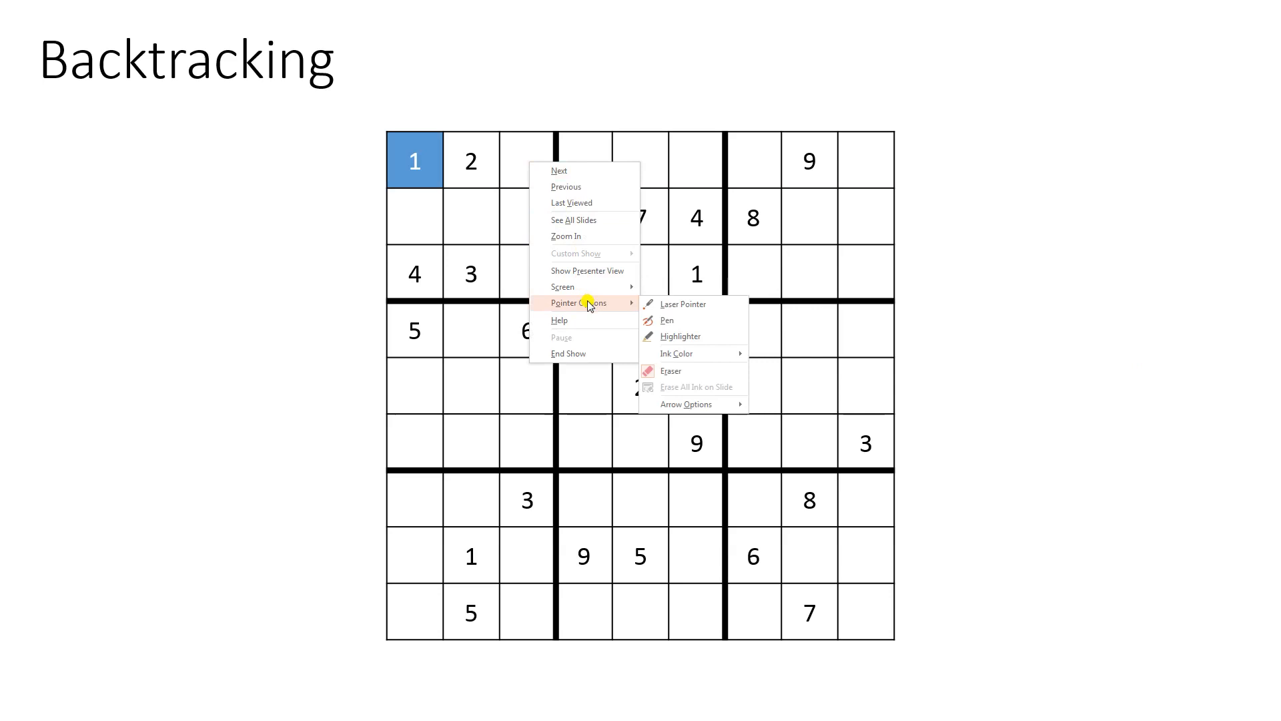
{"action": "mouse_move", "coordinate": [674, 310]}
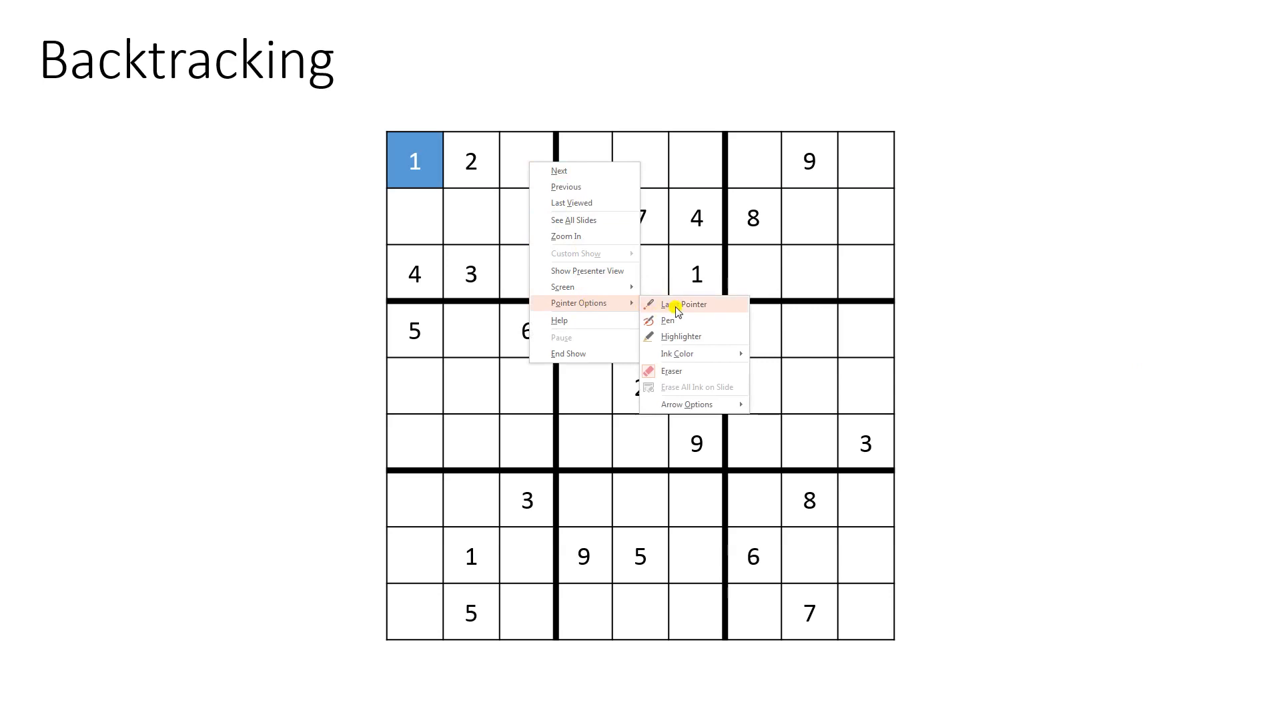
- Turn on the laser pointer during the Backtracking Sudoku slideshow via Pointer Options
{"action": "left_click", "coordinate": [686, 303]}
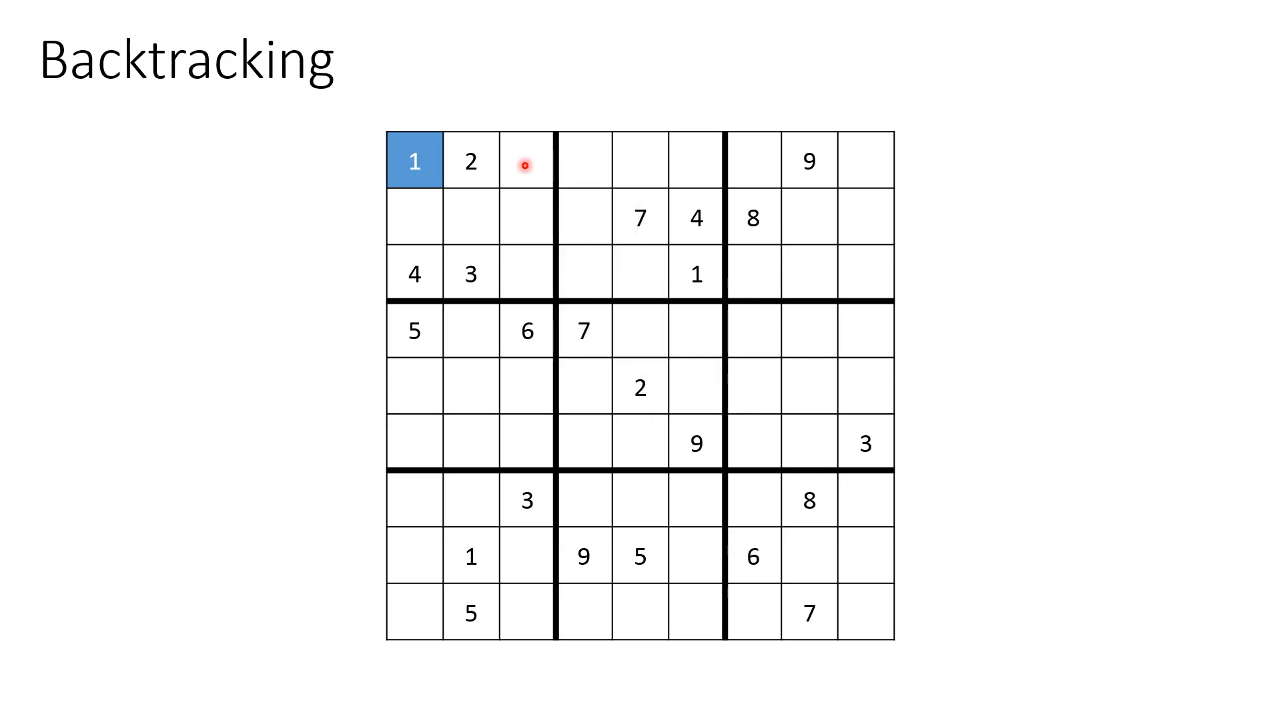
{"action": "left_click", "coordinate": [527, 161]}
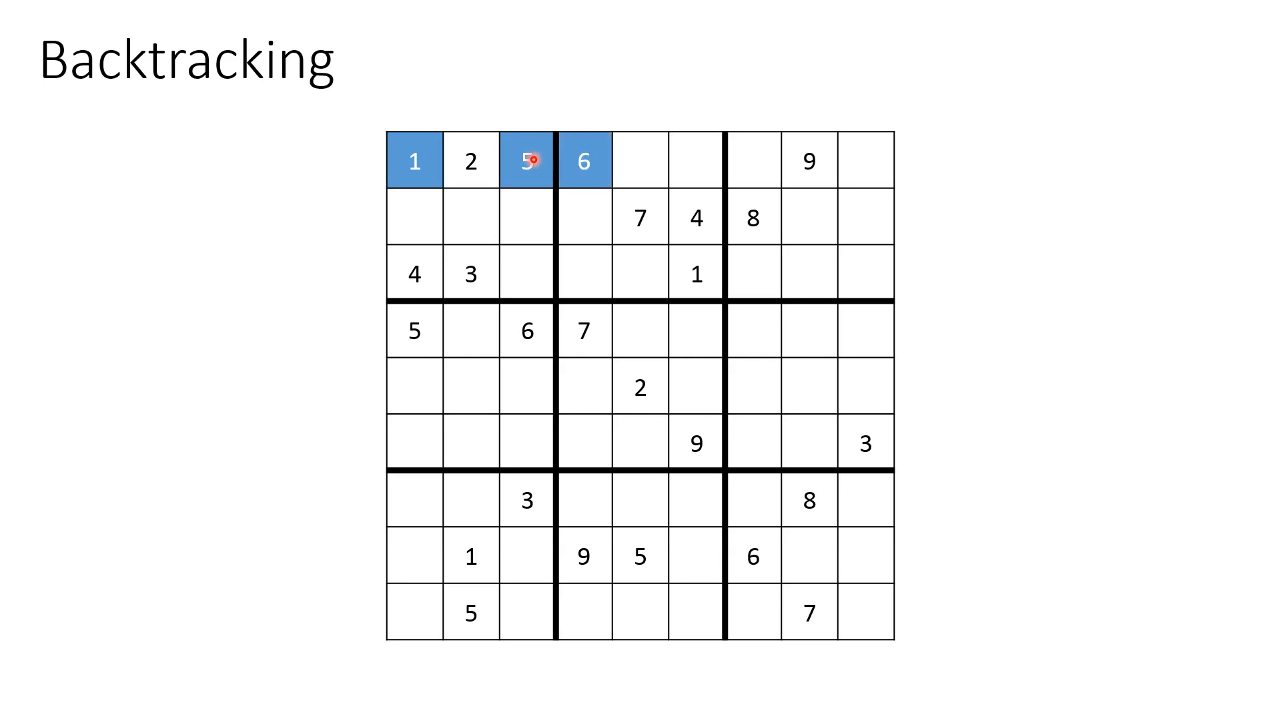
{"action": "mouse_move", "coordinate": [672, 161]}
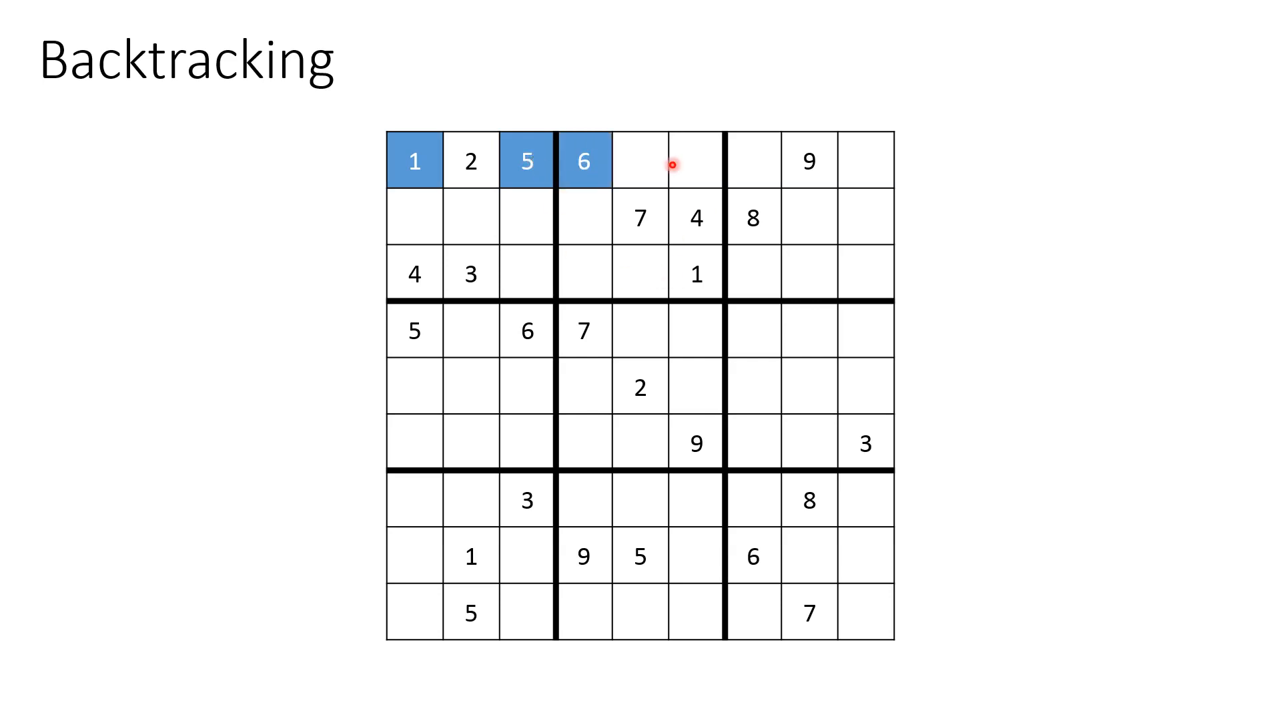
{"action": "mouse_move", "coordinate": [594, 625]}
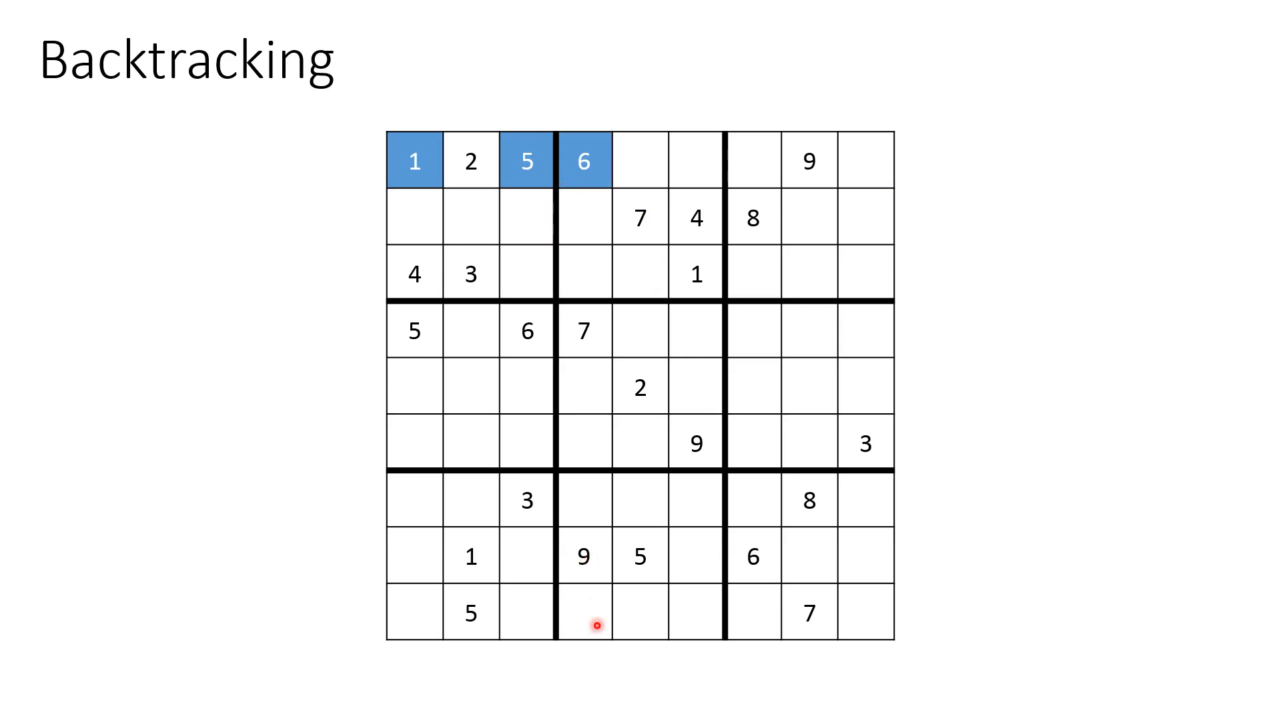
{"action": "mouse_move", "coordinate": [894, 149]}
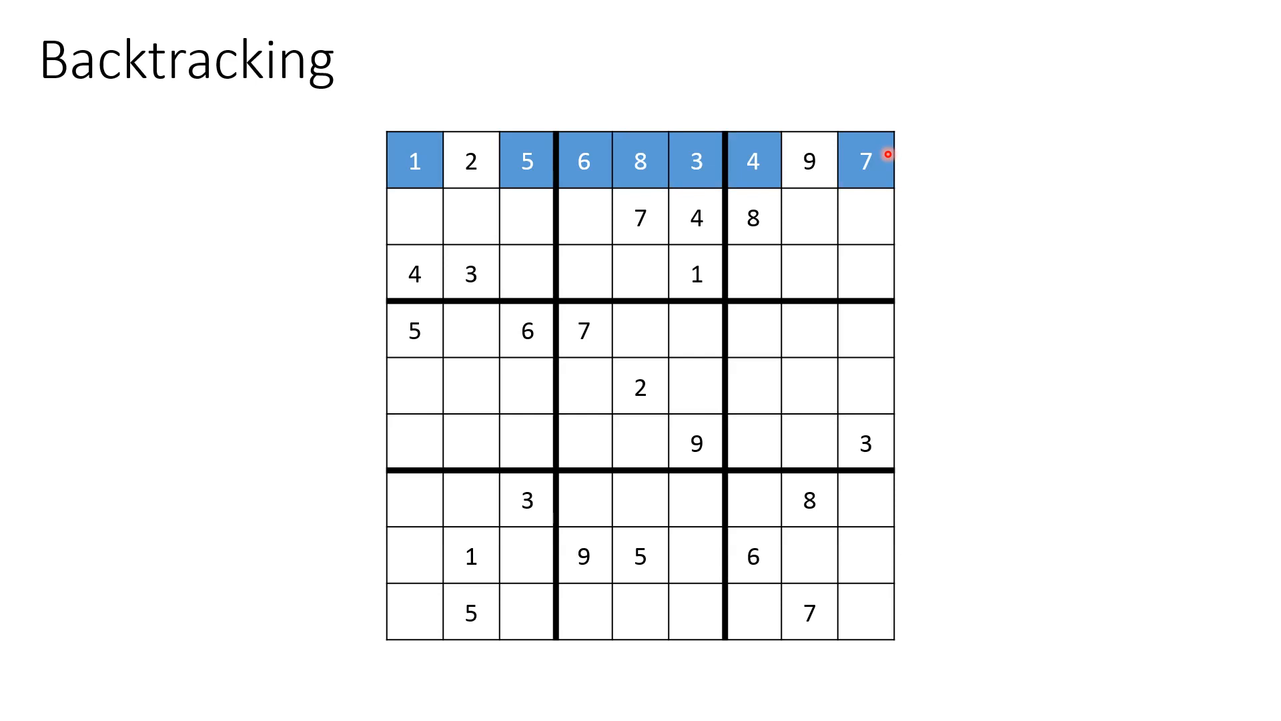
{"action": "mouse_move", "coordinate": [409, 216]}
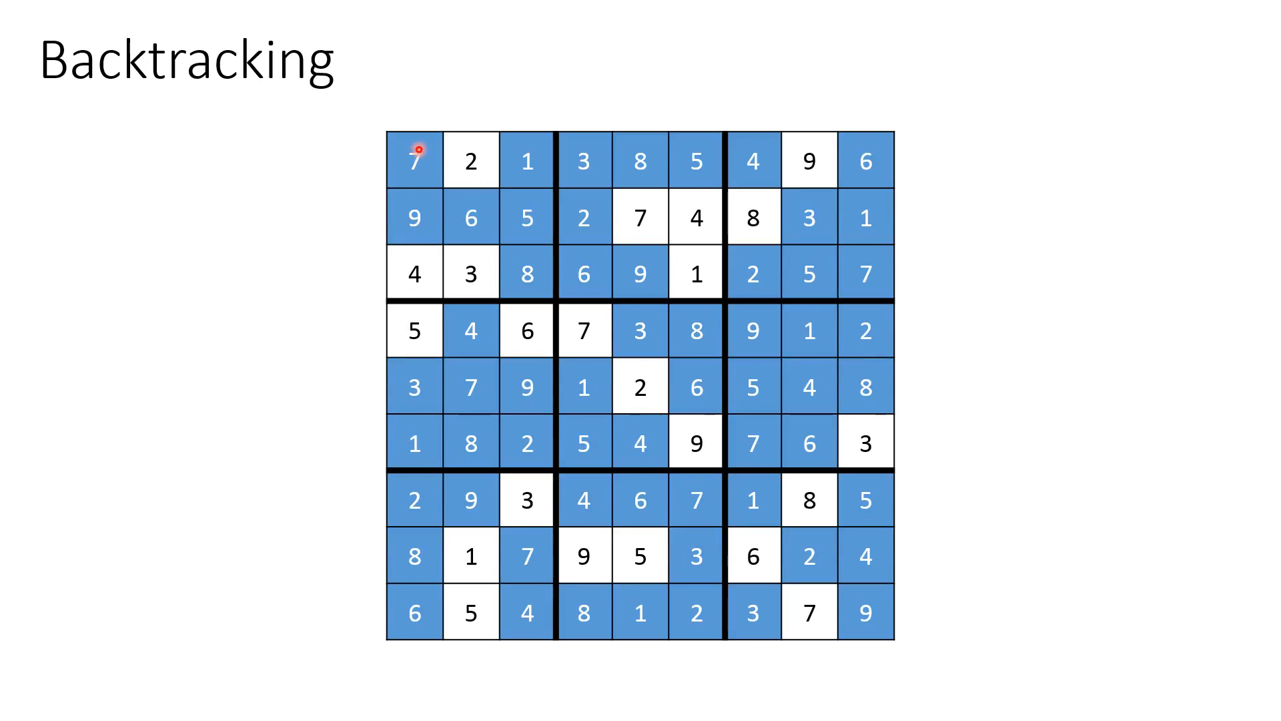
{"action": "mouse_move", "coordinate": [611, 161]}
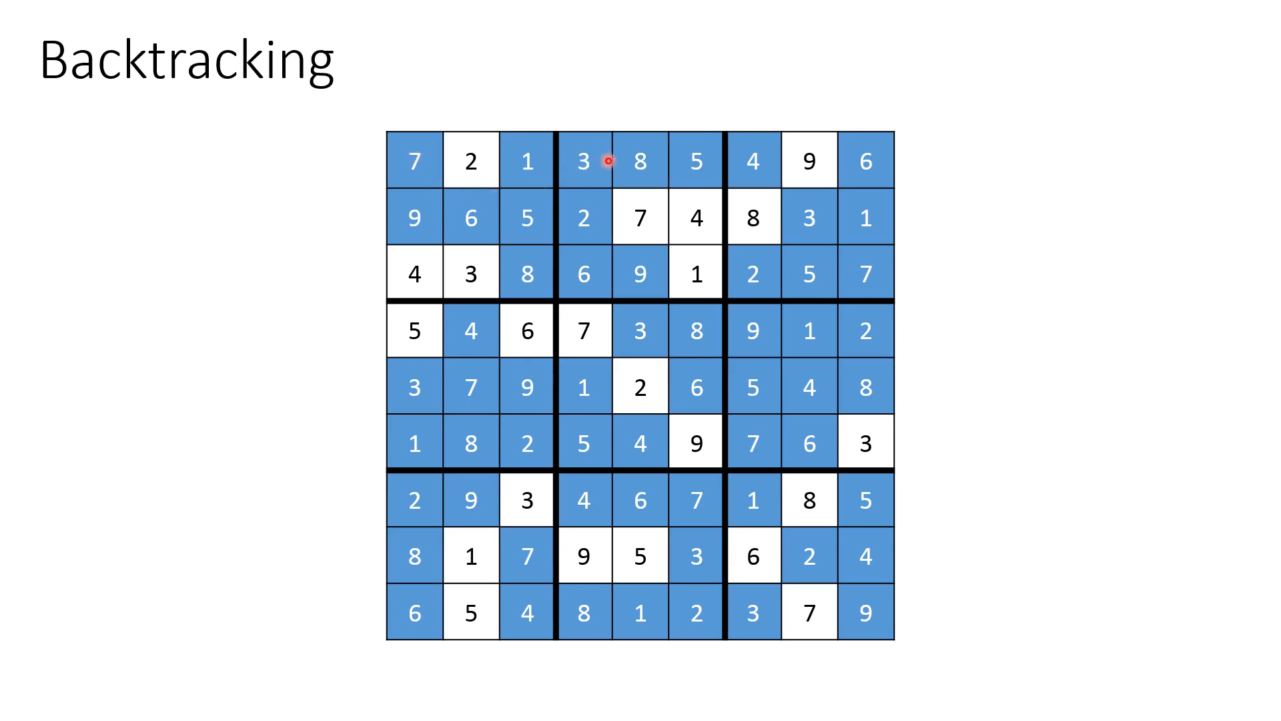
{"action": "mouse_move", "coordinate": [640, 116]}
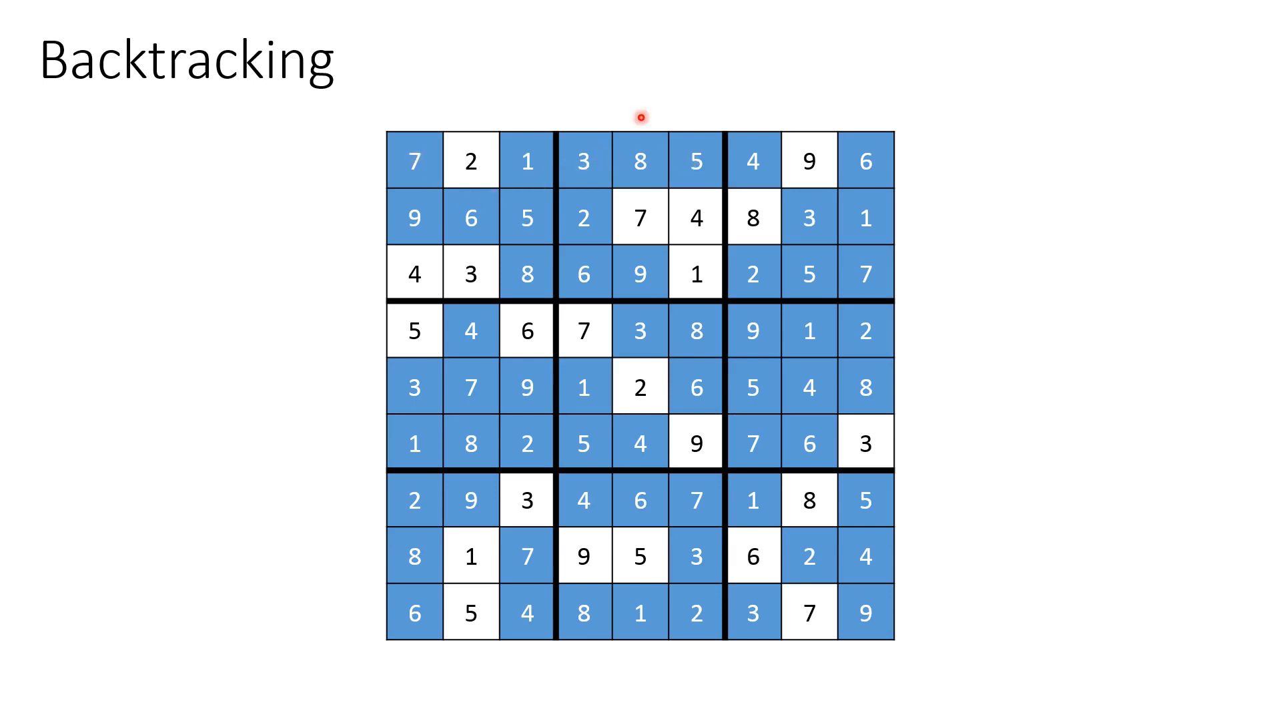
{"action": "mouse_move", "coordinate": [619, 96]}
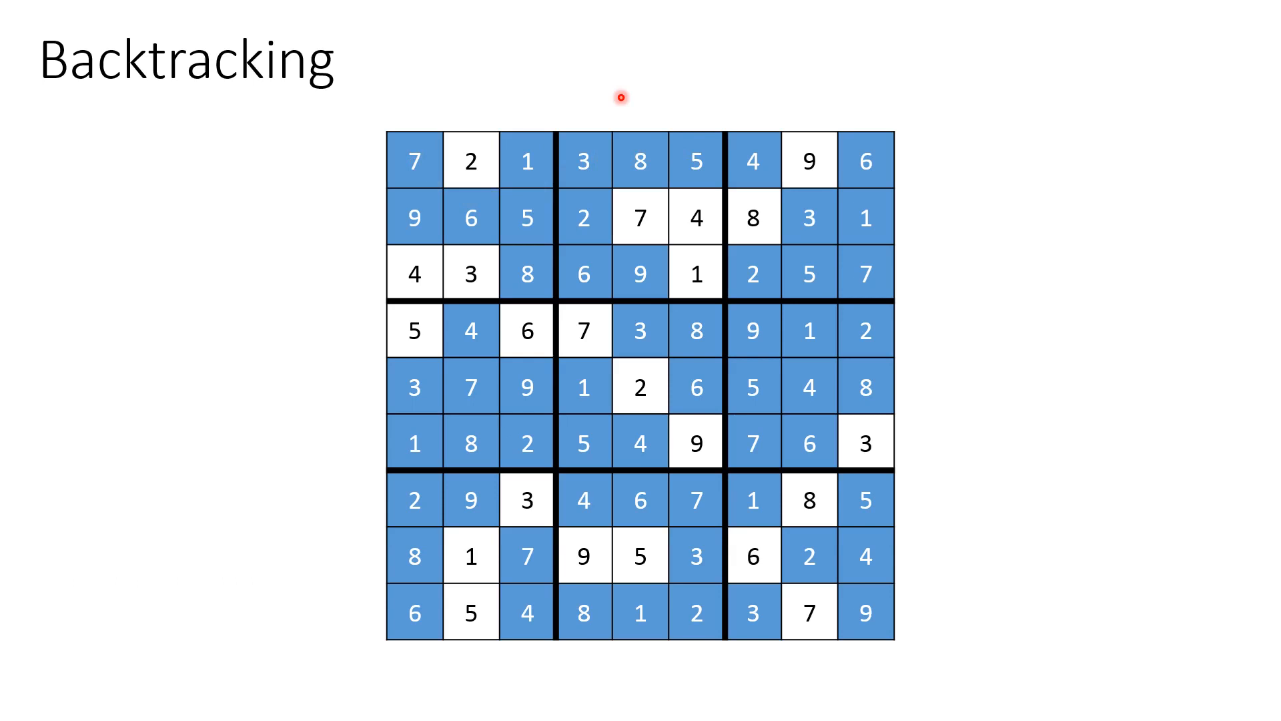
{"action": "mouse_move", "coordinate": [311, 501]}
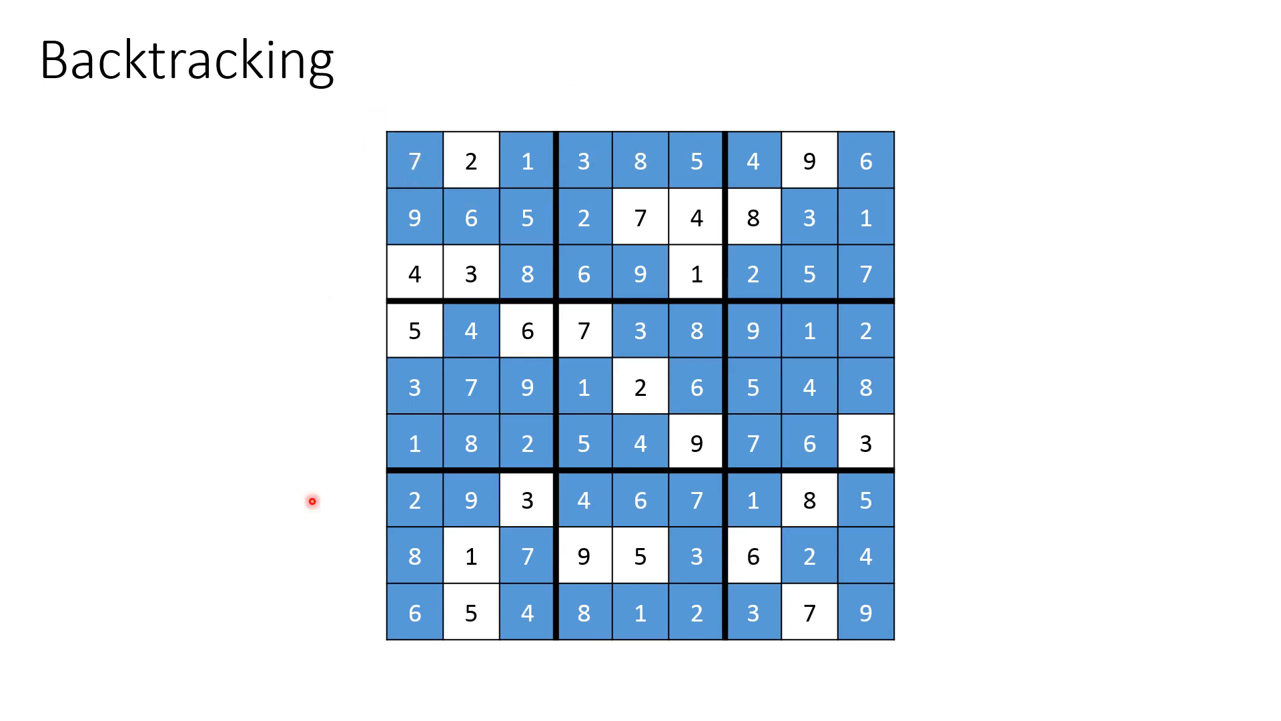
{"action": "mouse_move", "coordinate": [440, 156]}
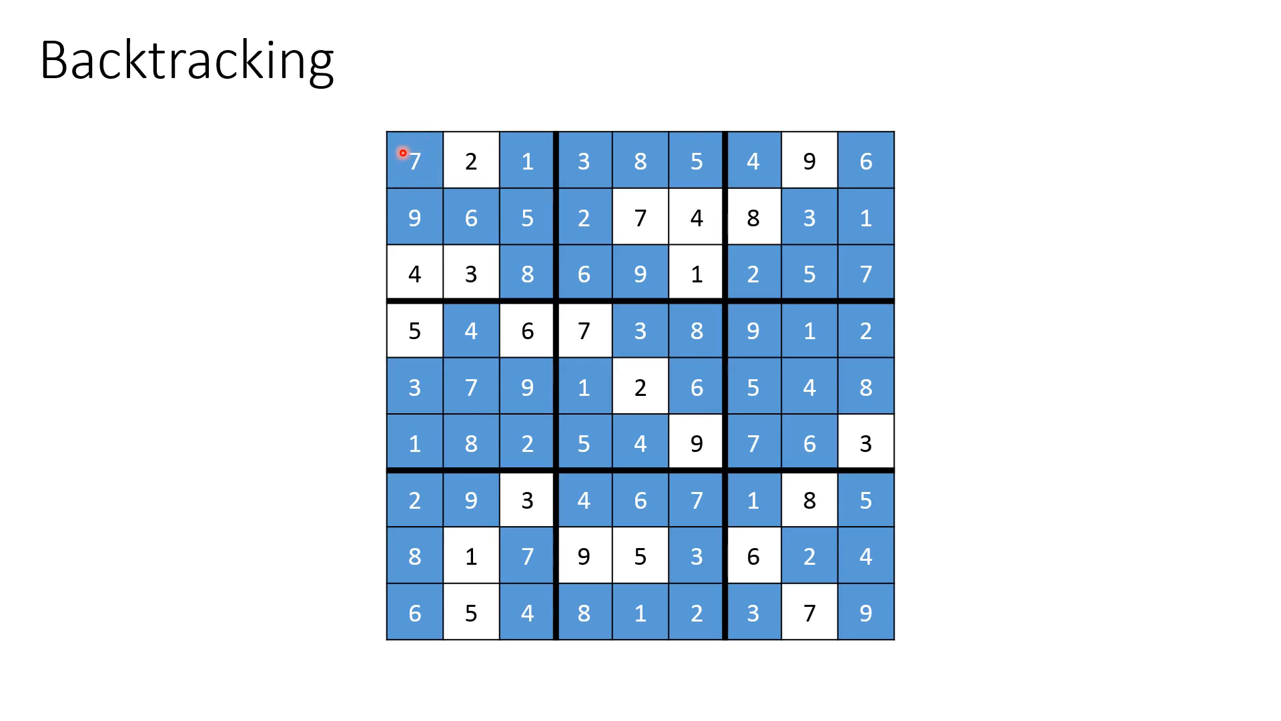
{"action": "mouse_move", "coordinate": [785, 347]}
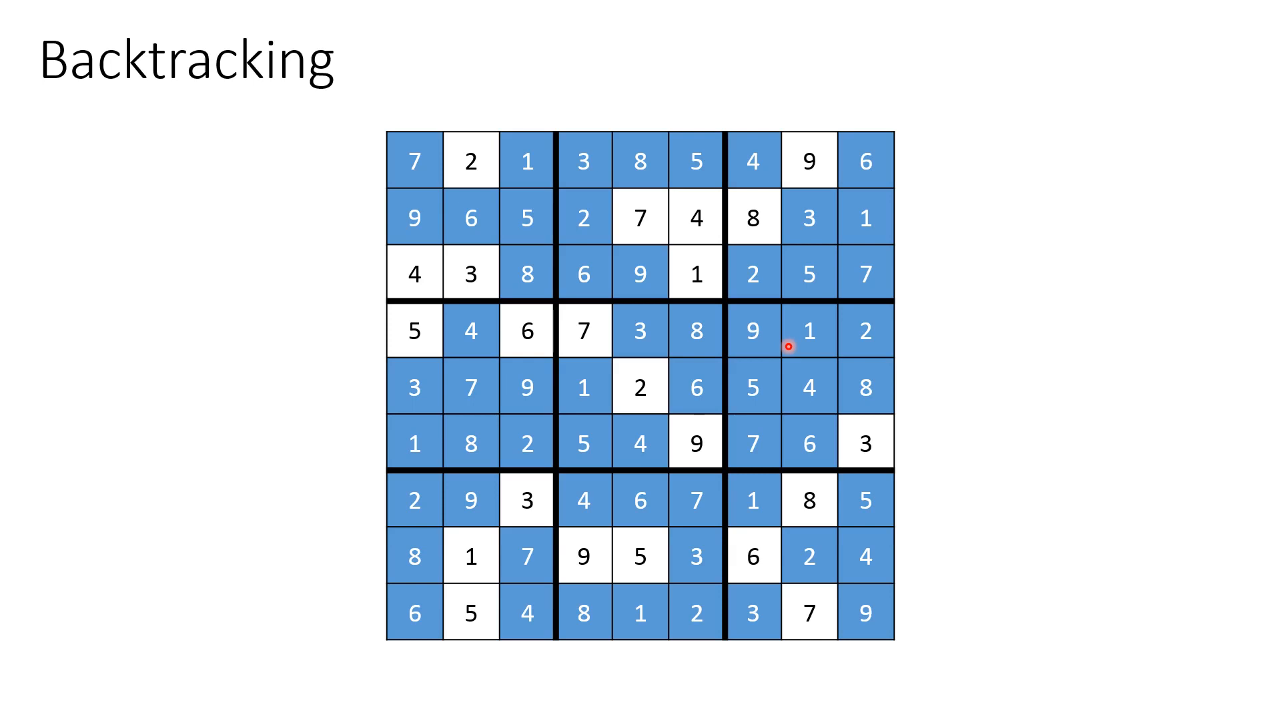
{"action": "mouse_move", "coordinate": [668, 167]}
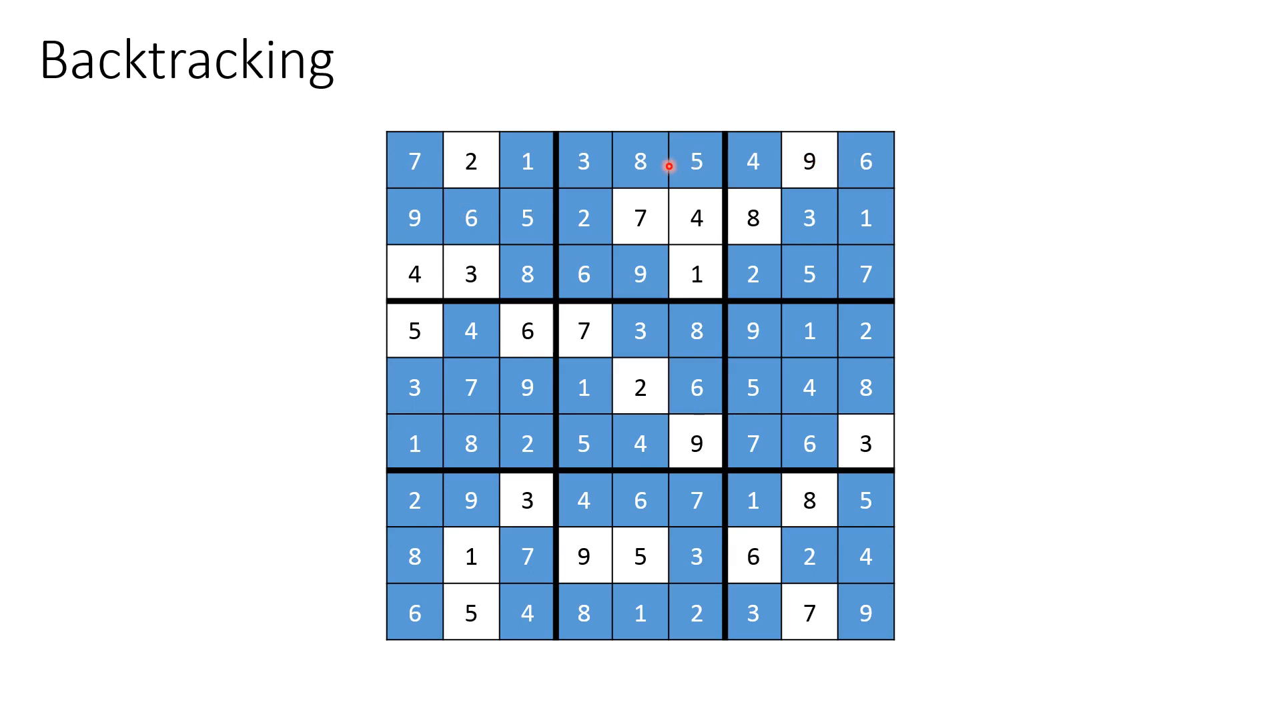